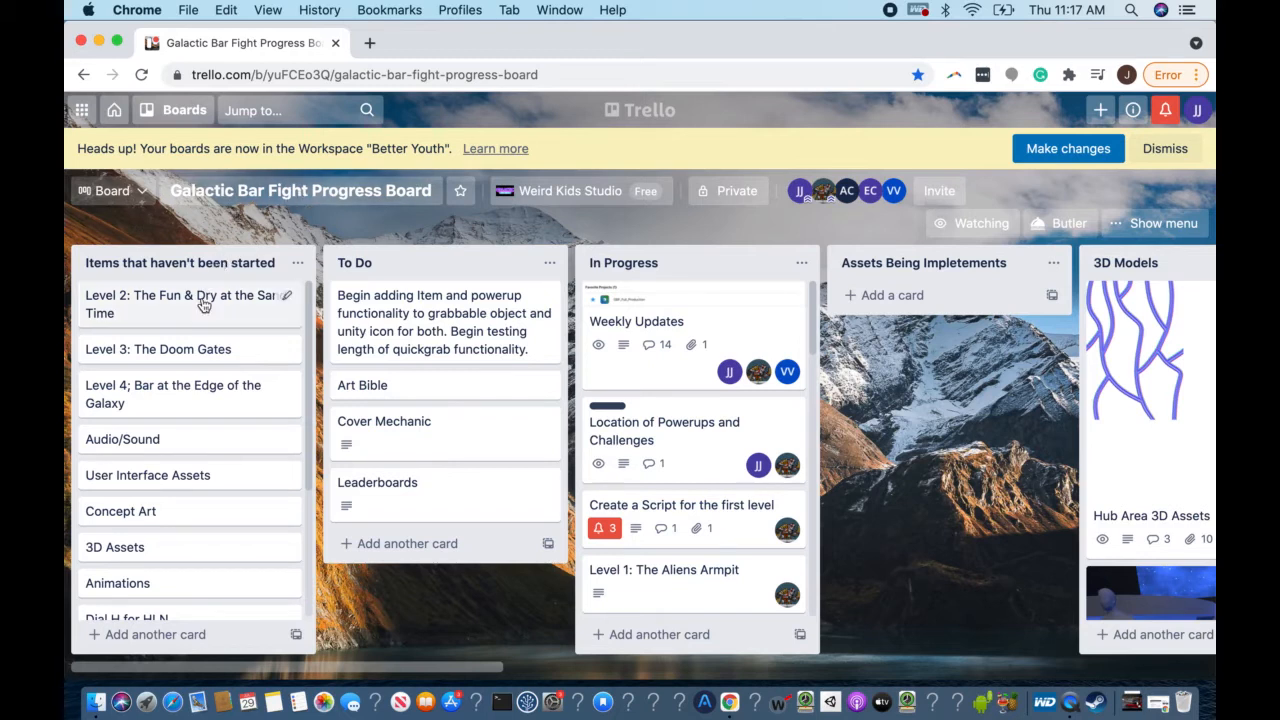
Step: Scroll across the Galactic Bar Fight Progress Board from the first list to Old/Out of Date
scroll("down", 3)
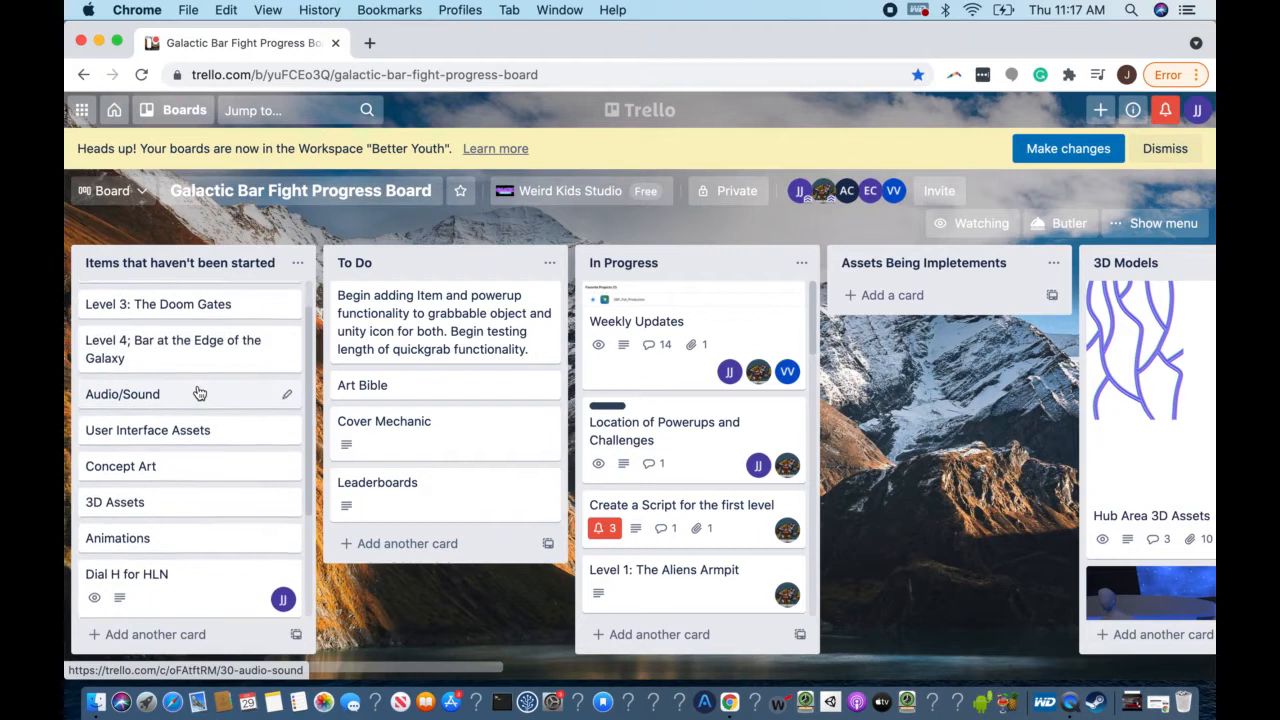
scroll("down", 3)
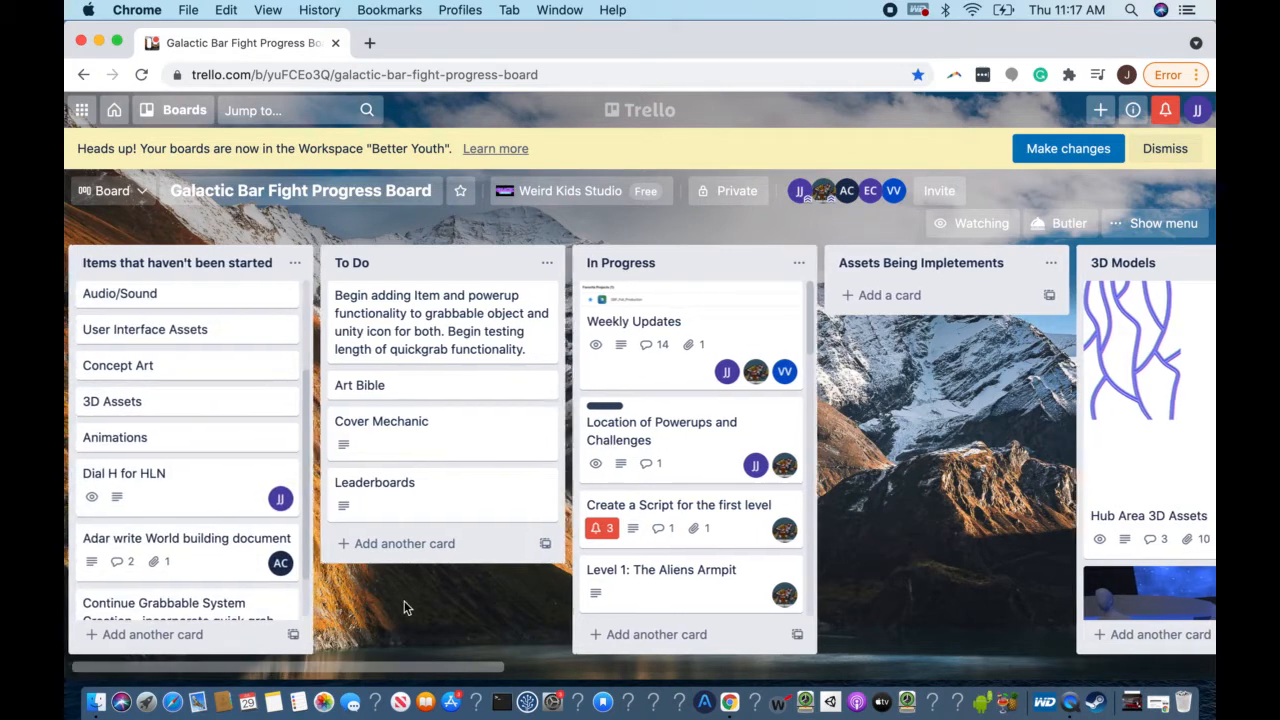
scroll("right", 3)
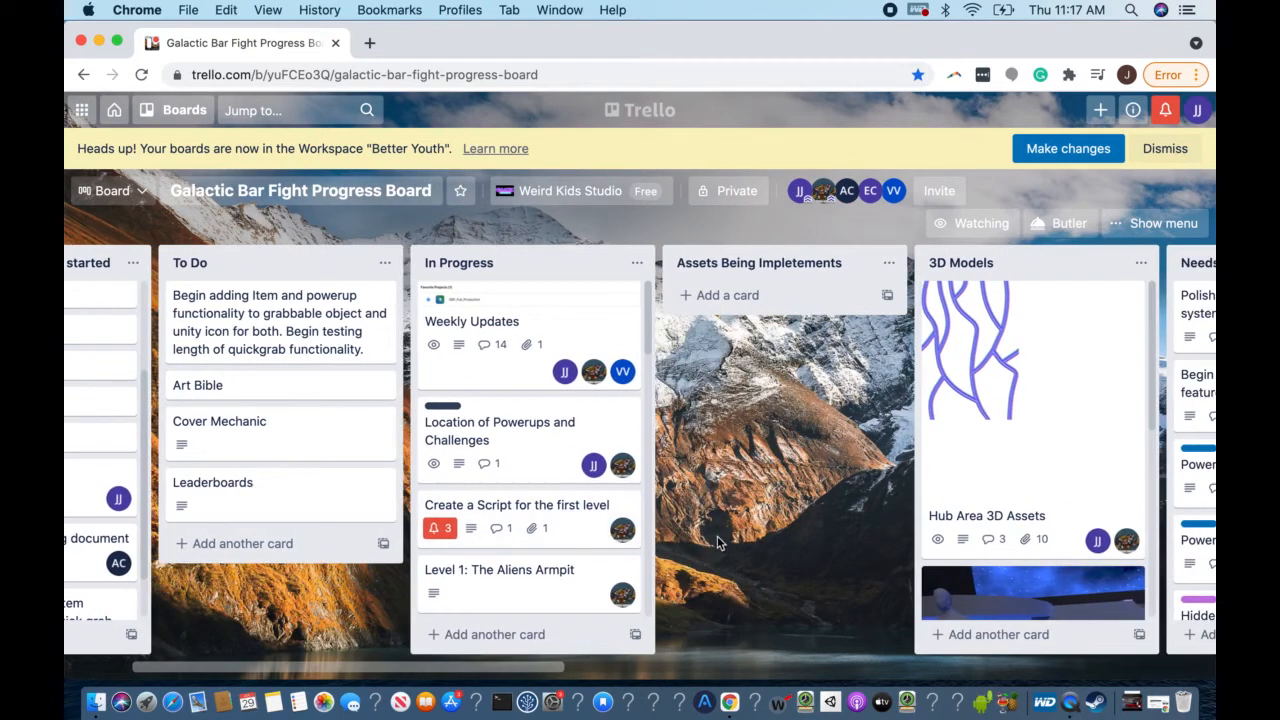
scroll("right", 3)
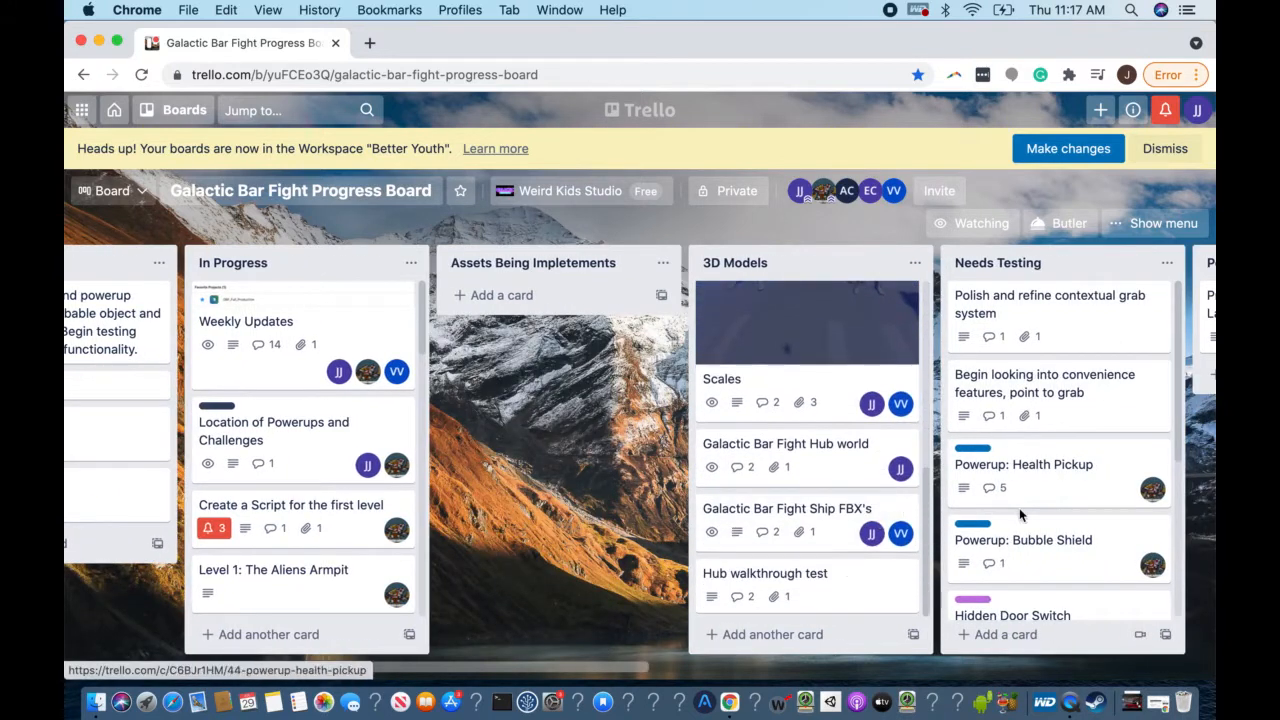
scroll("right", 3)
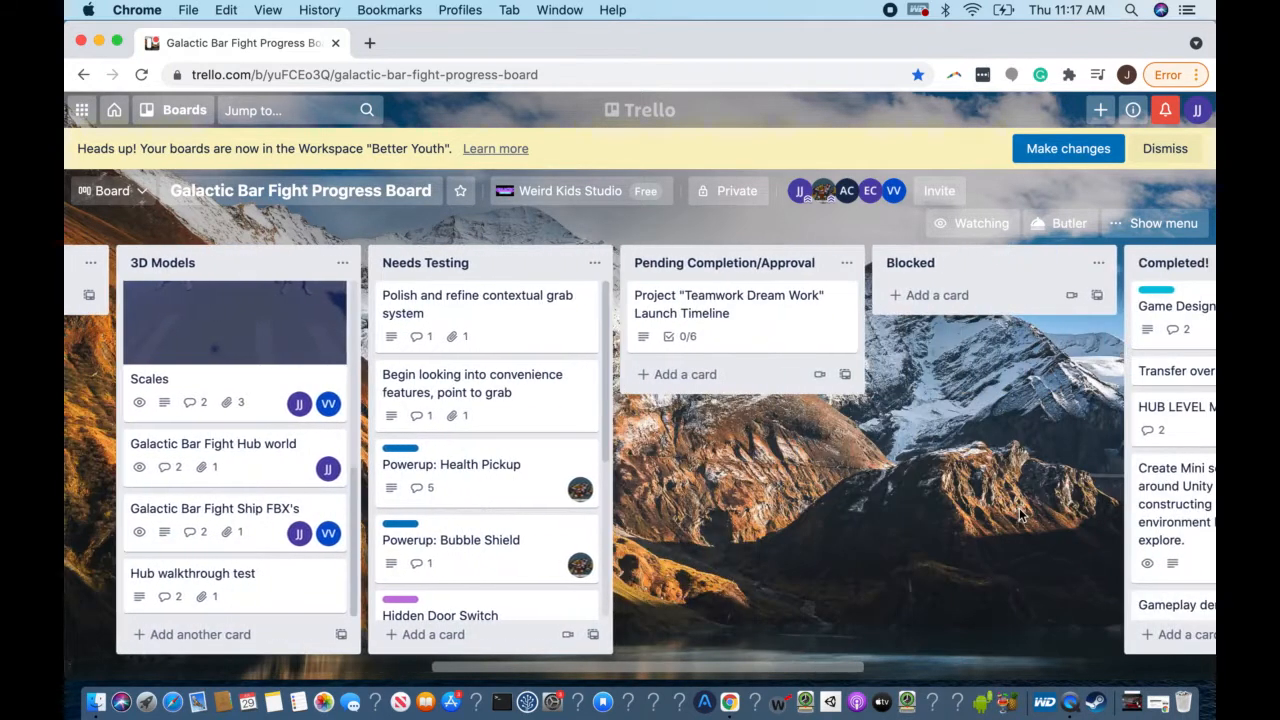
scroll("right", 3)
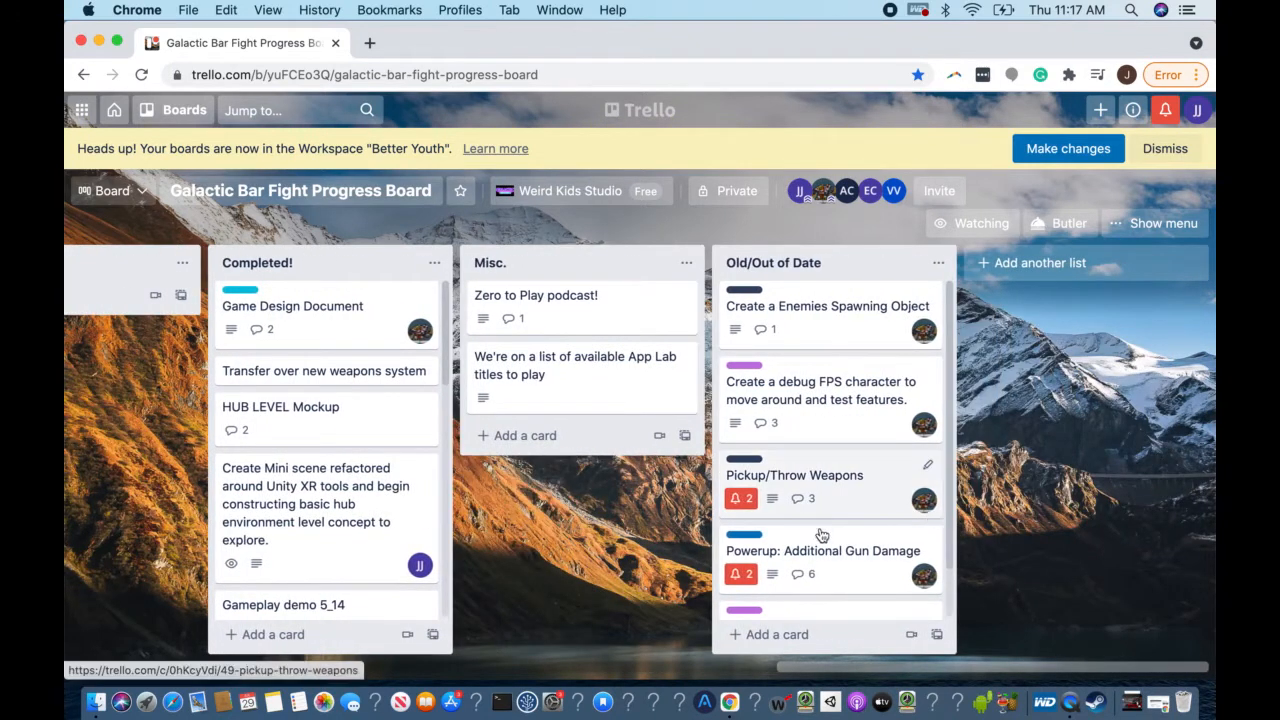
scroll("left", 3)
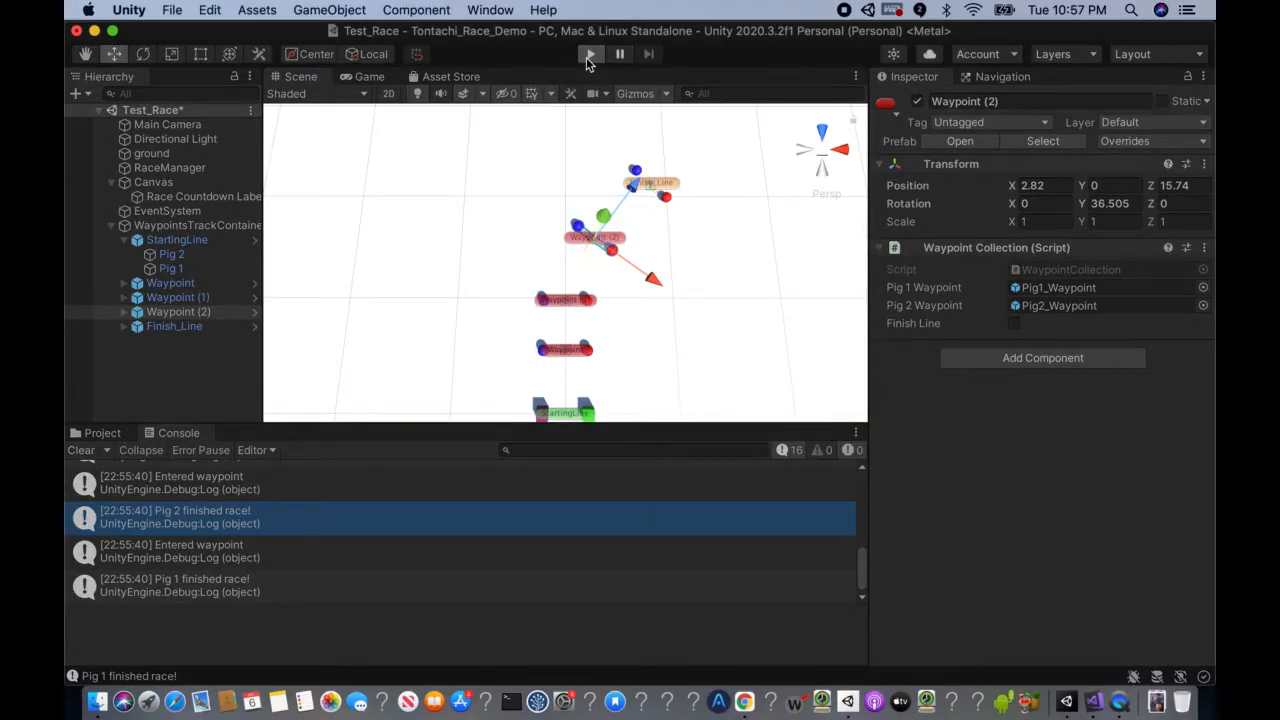
Step: Play the Test_Race scene and watch the race from the Scene view
left_click(80, 450)
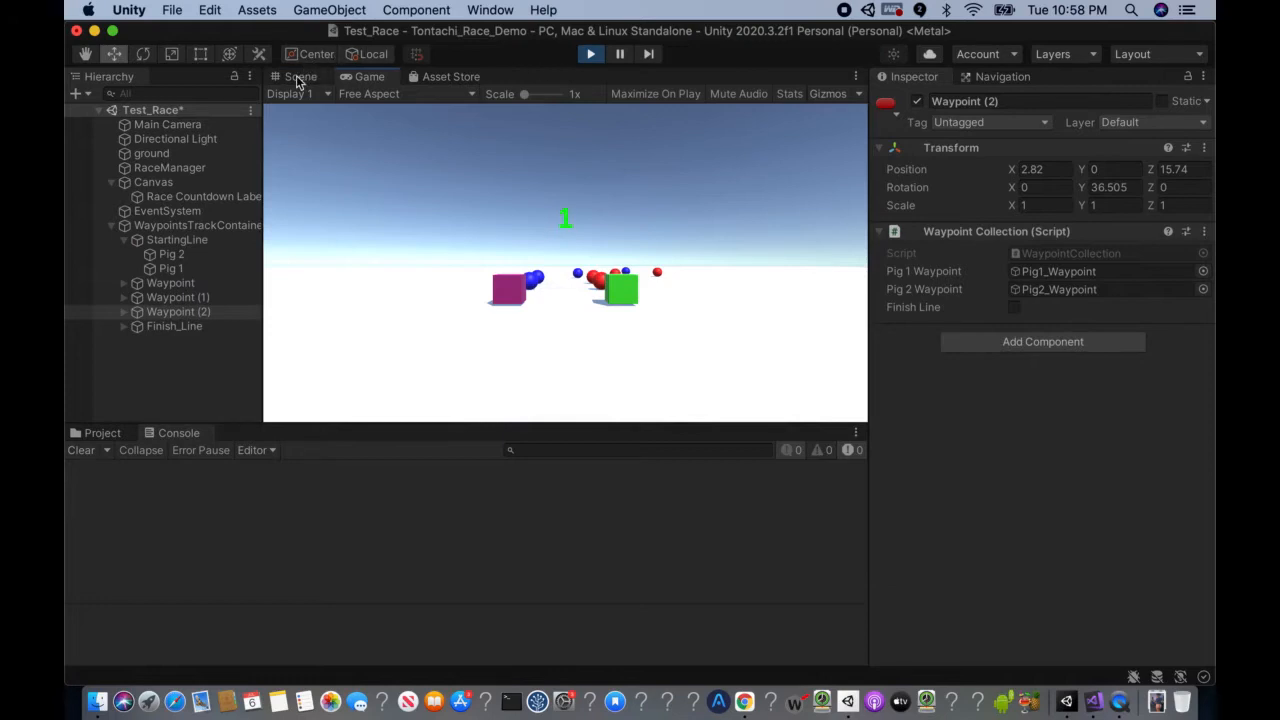
left_click(300, 76)
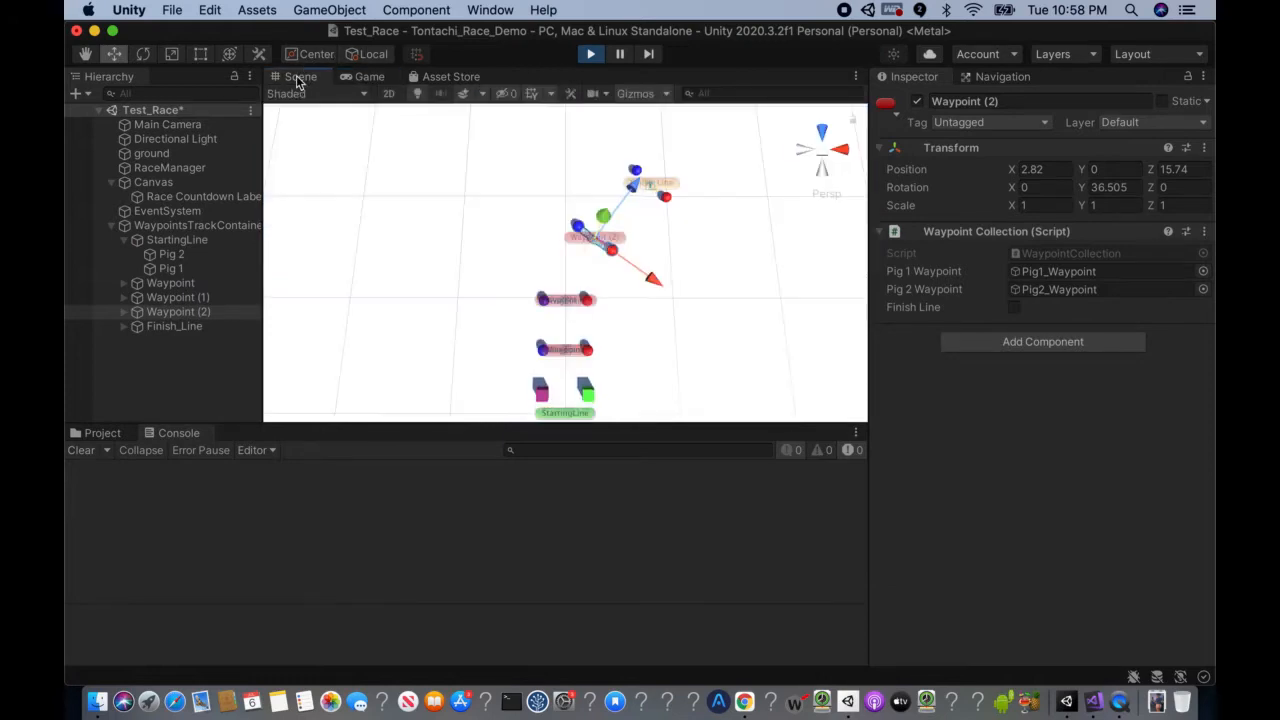